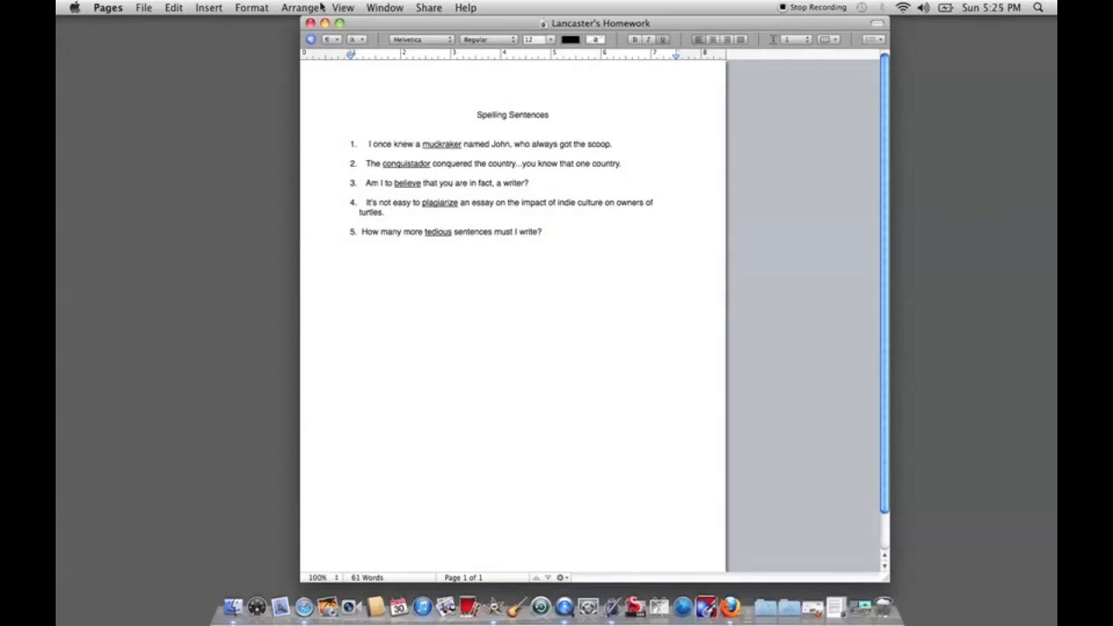
# Zoom in on the Spelling Sentences page via View > Zoom > Zoom In.
pyautogui.click(344, 7)
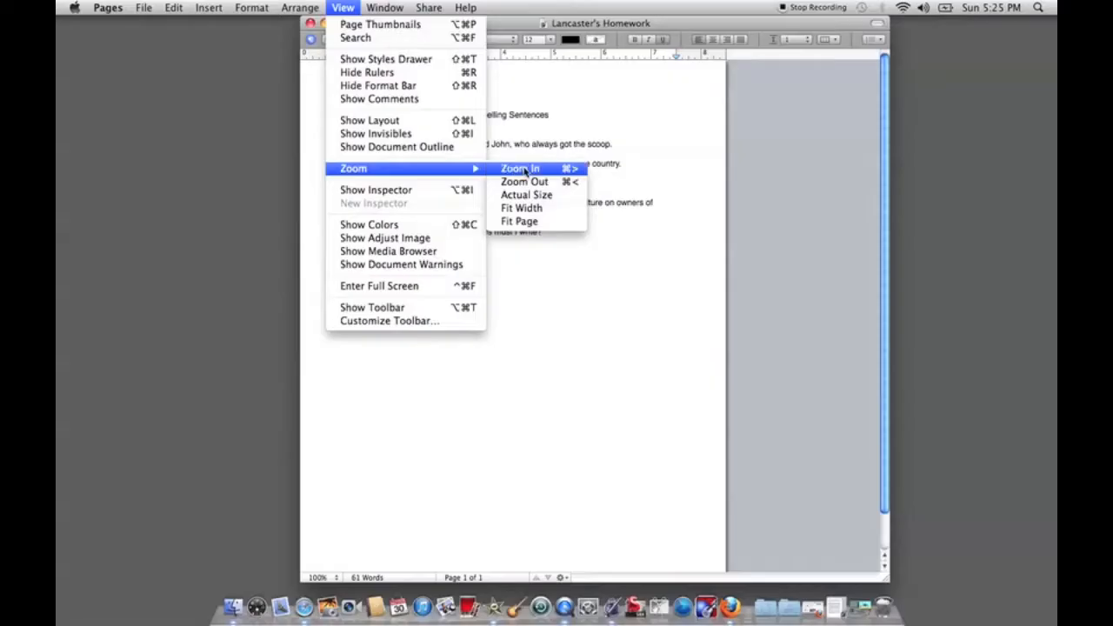
pyautogui.click(518, 167)
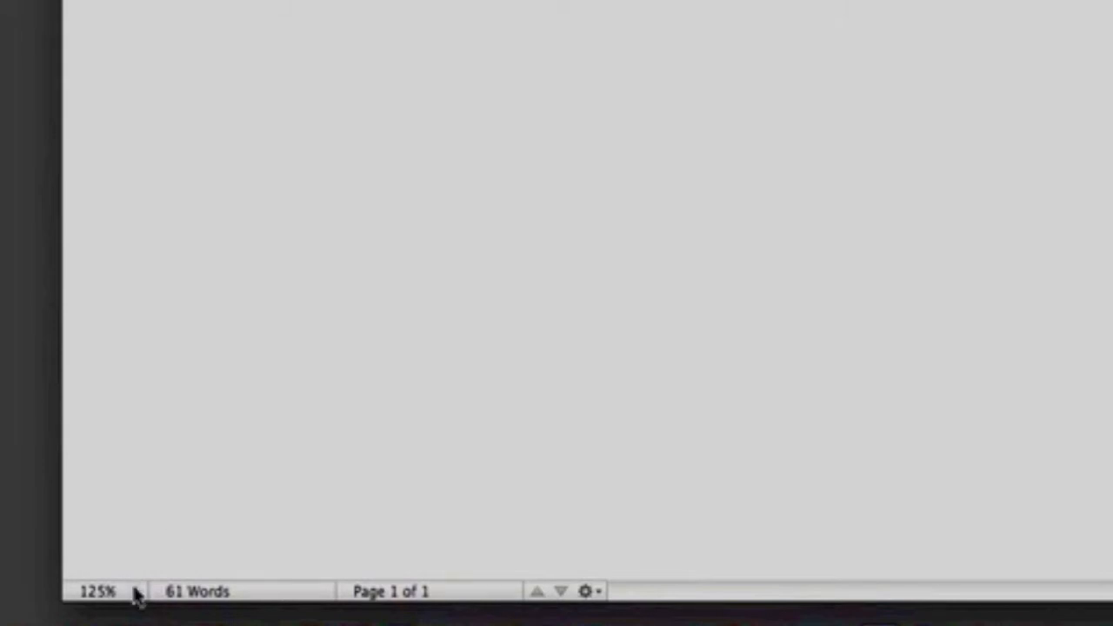
# Choose a larger zoom level from the status-bar zoom pop-up and scroll to the sentences.
pyautogui.click(97, 591)
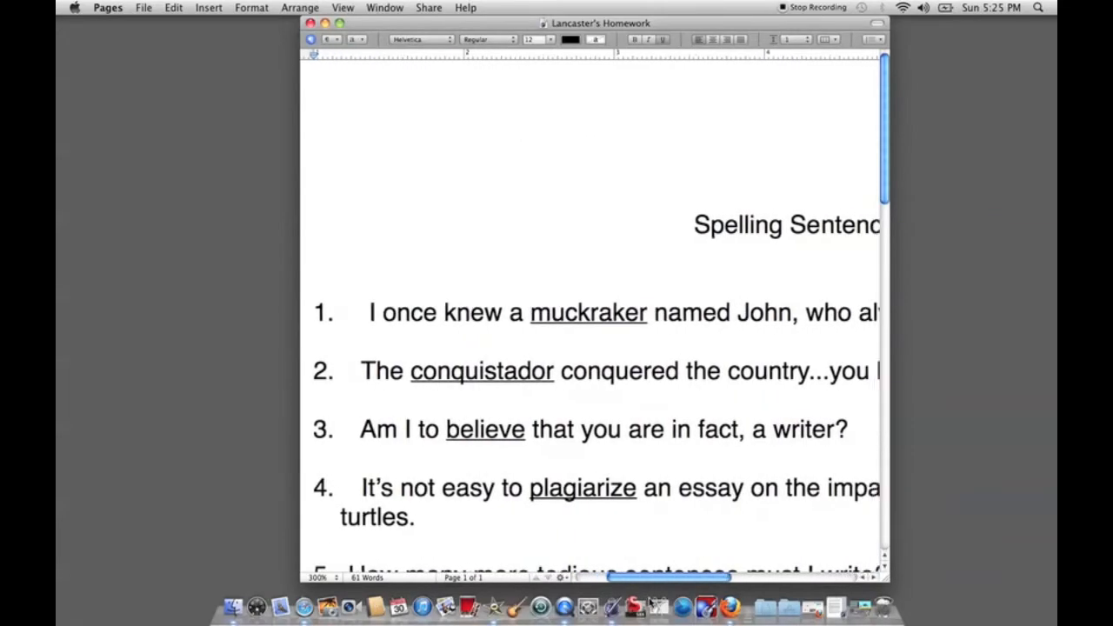
pyautogui.hscroll(3)
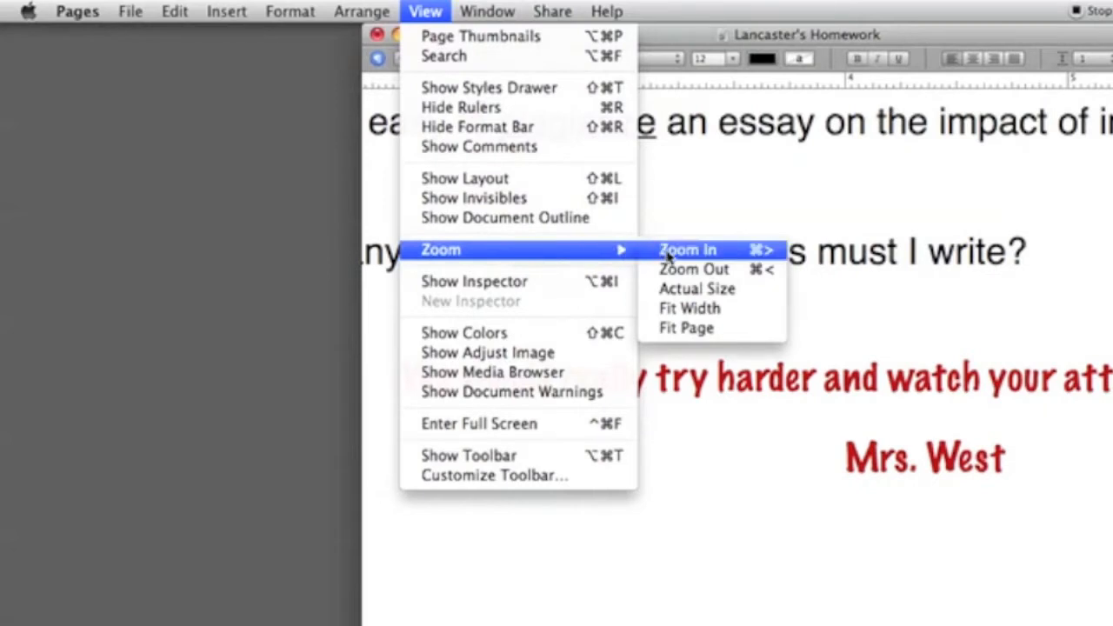
pyautogui.moveTo(696, 289)
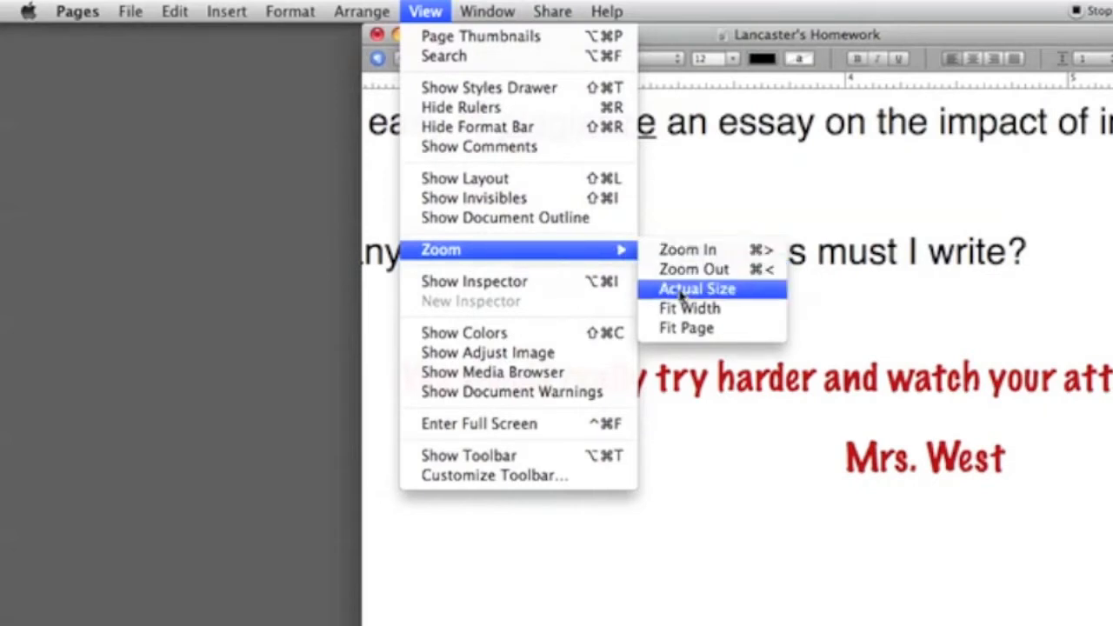